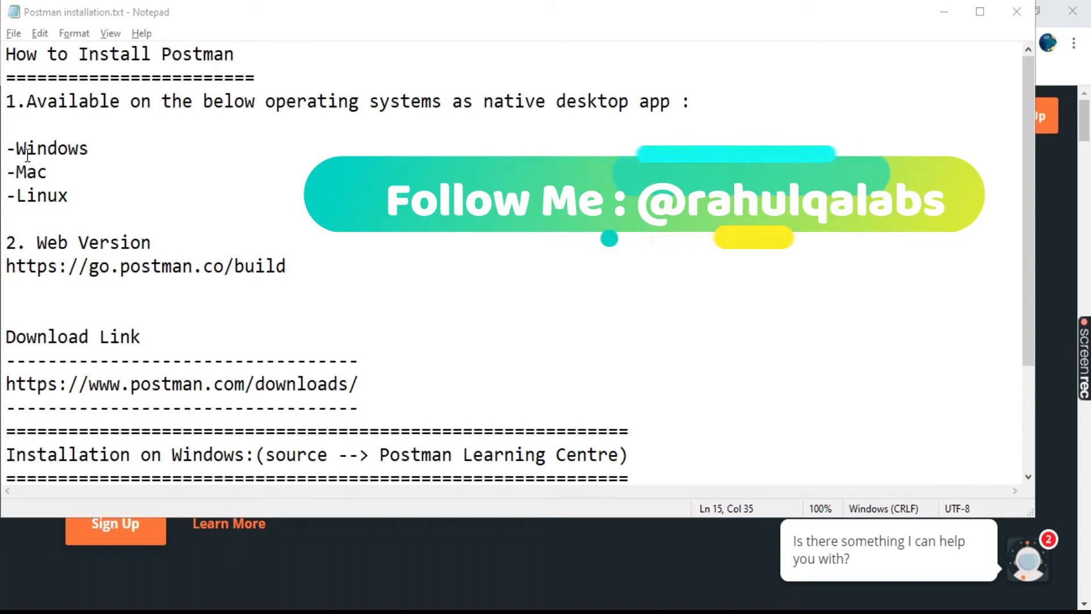
Step: Review the Windows desktop-app and download-link lines in the Postman installation notes
double_click(46, 148)
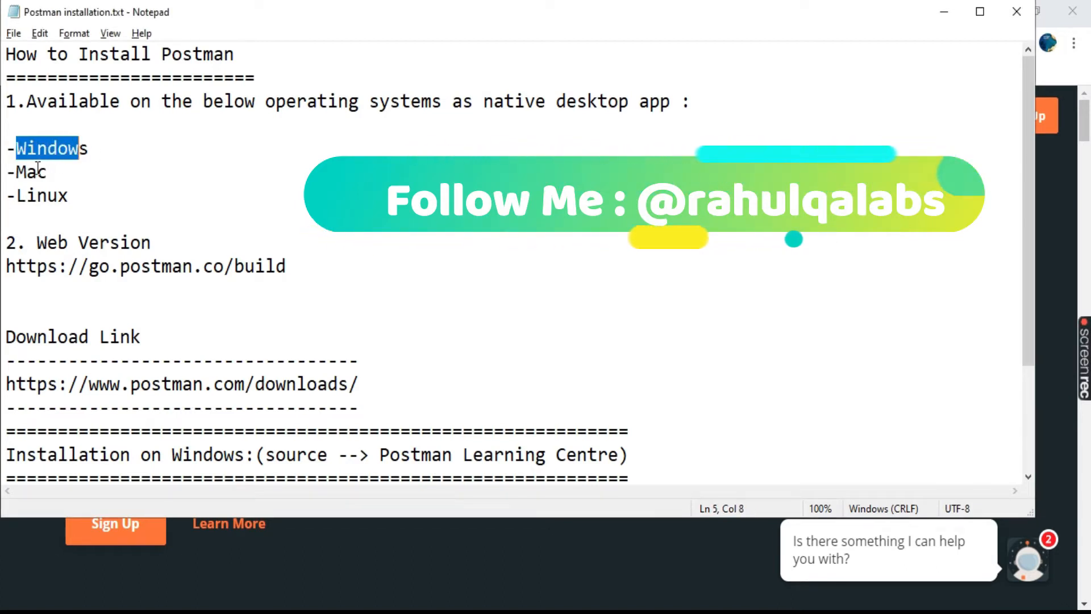
left_click_drag(17, 171, 66, 195)
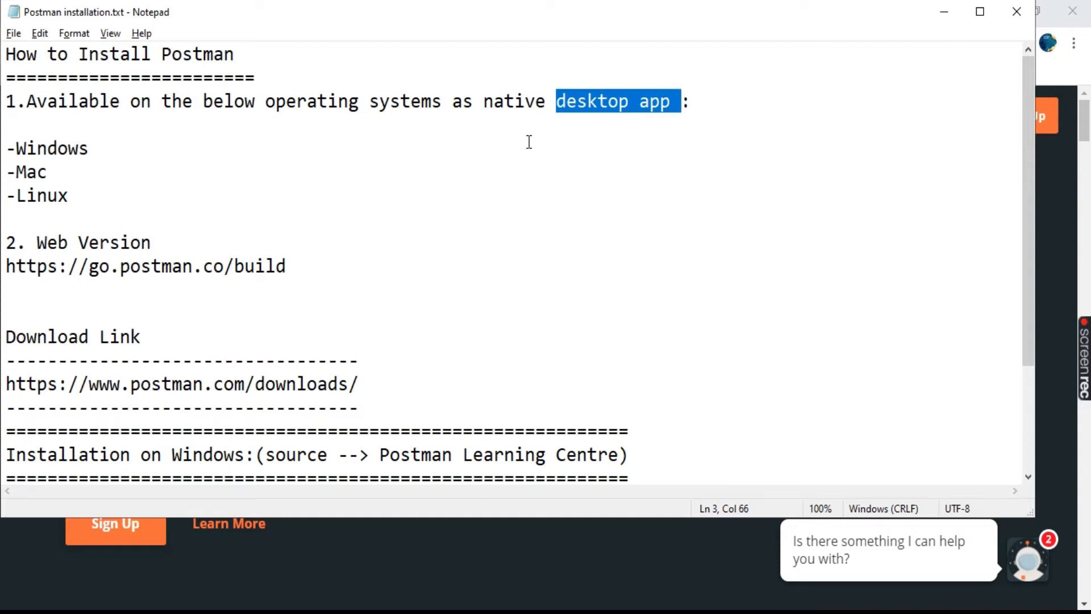
mouse_move(481, 136)
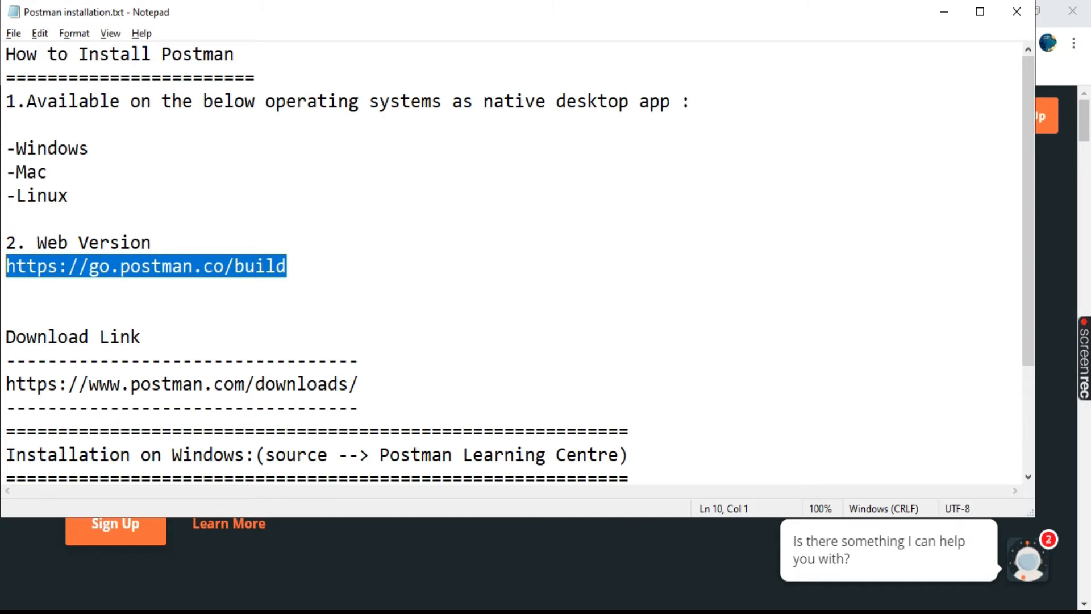
mouse_move(238, 214)
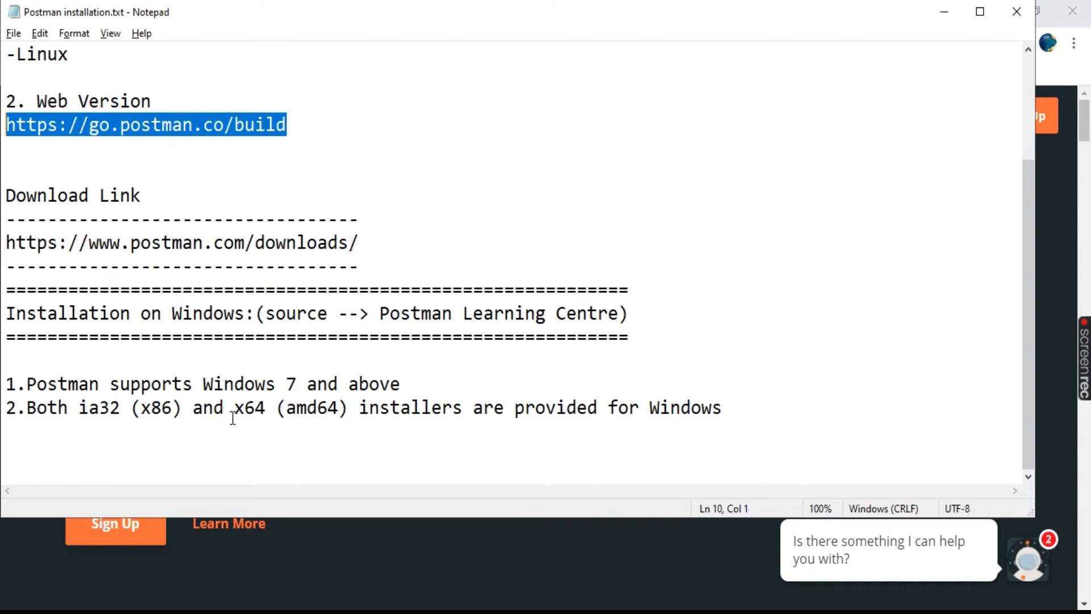
mouse_move(346, 407)
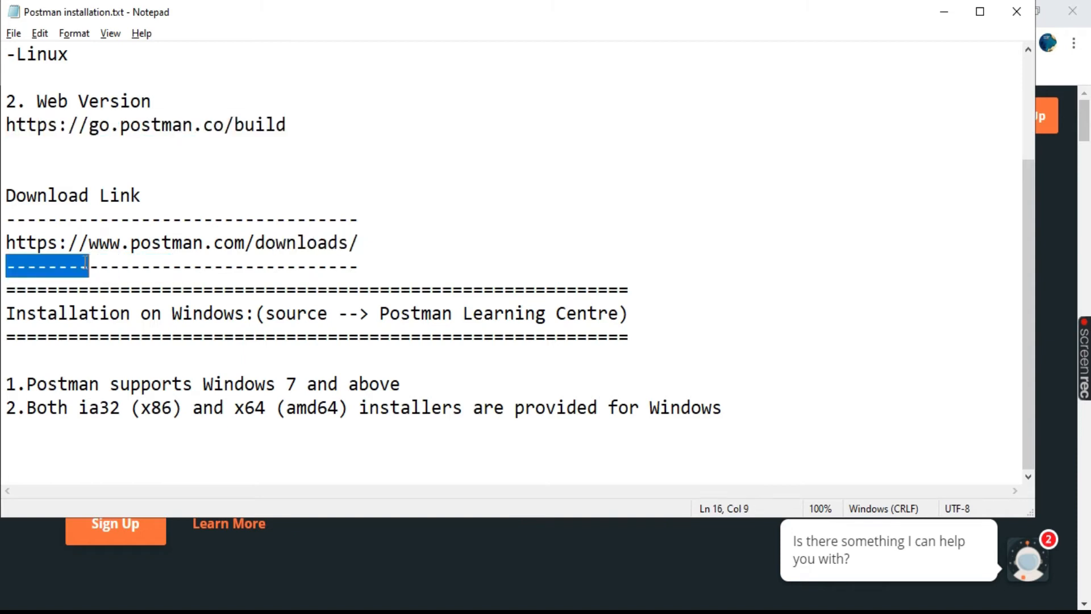
triple_click(180, 242)
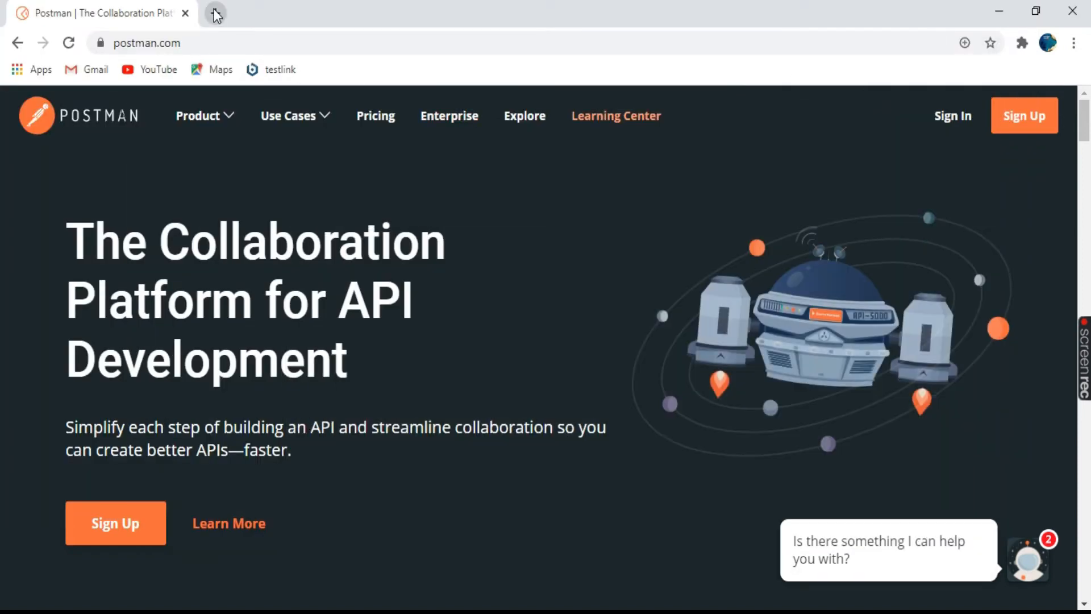
Step: Open postman.com/downloads/ in a new browser tab
left_click(215, 13)
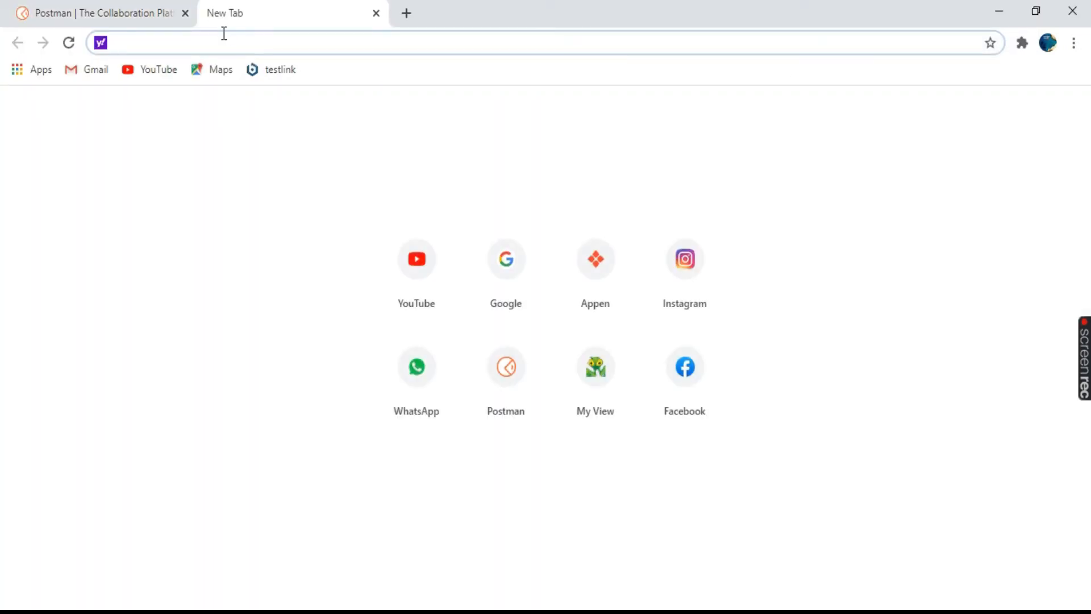
type("postman.com/downloads/")
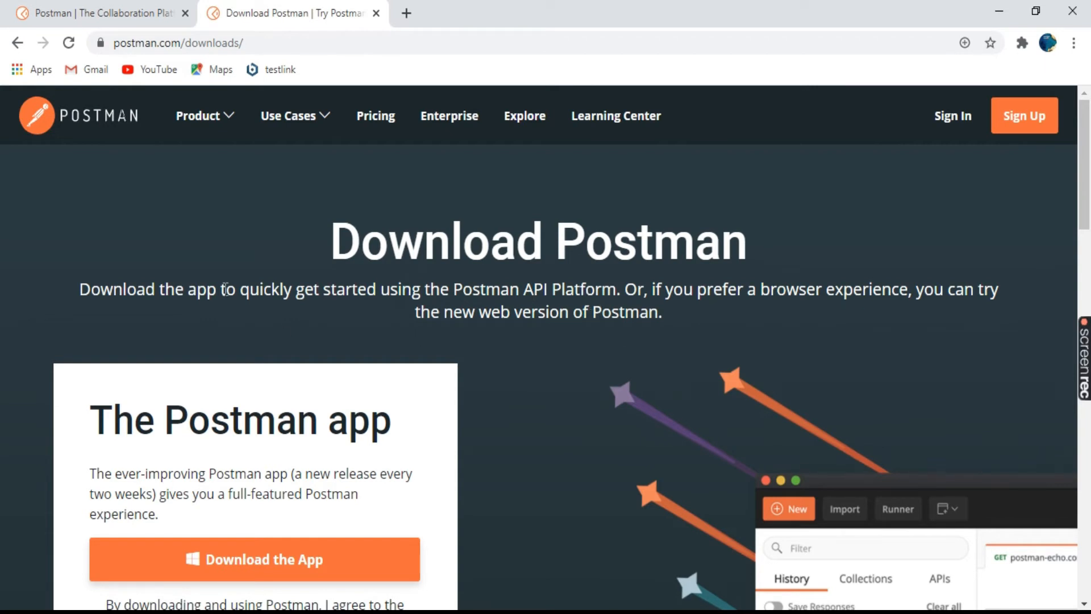
Step: Download the Windows 64-bit installer from the Postman downloads page
scroll("down", 3)
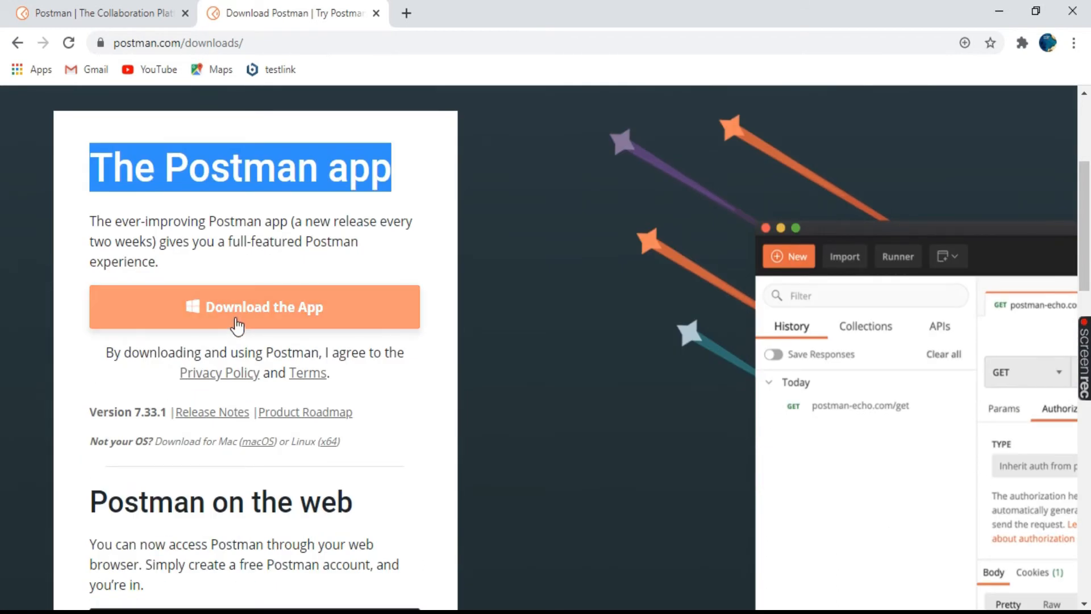
left_click(253, 307)
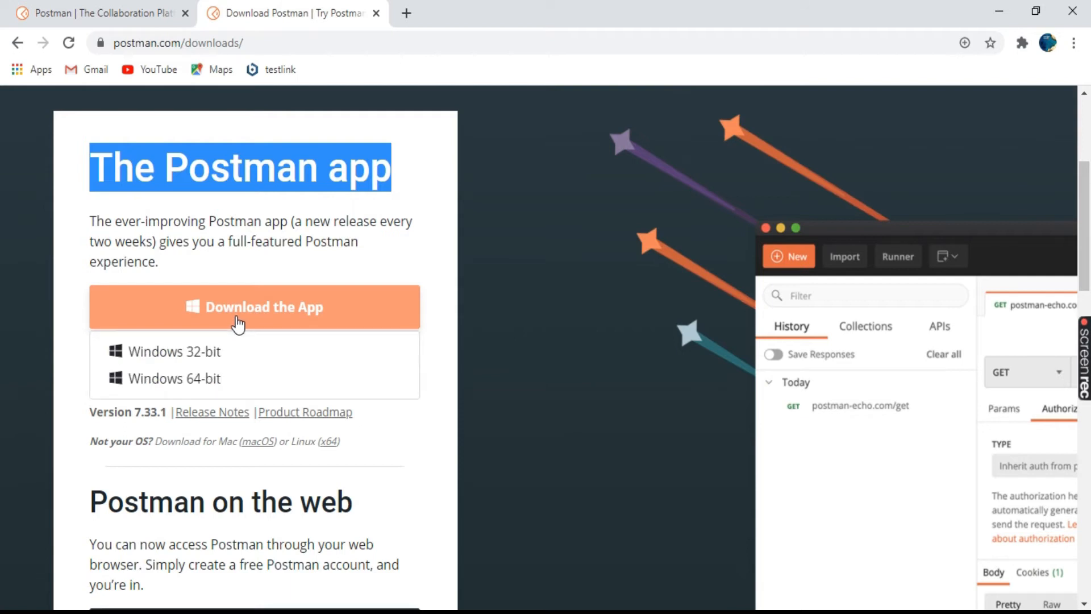
mouse_move(258, 351)
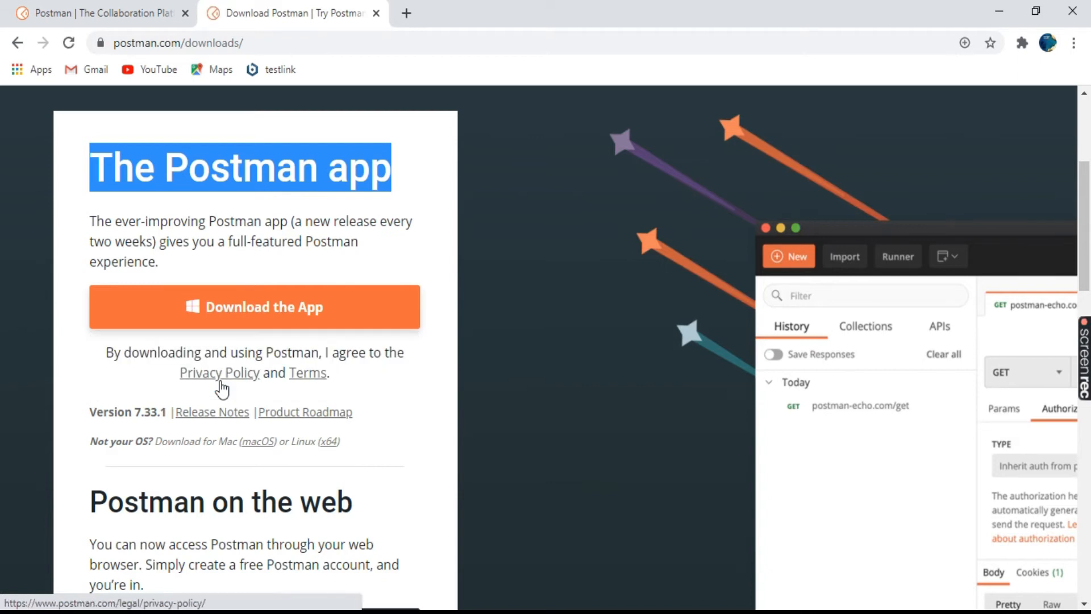
left_click(253, 307)
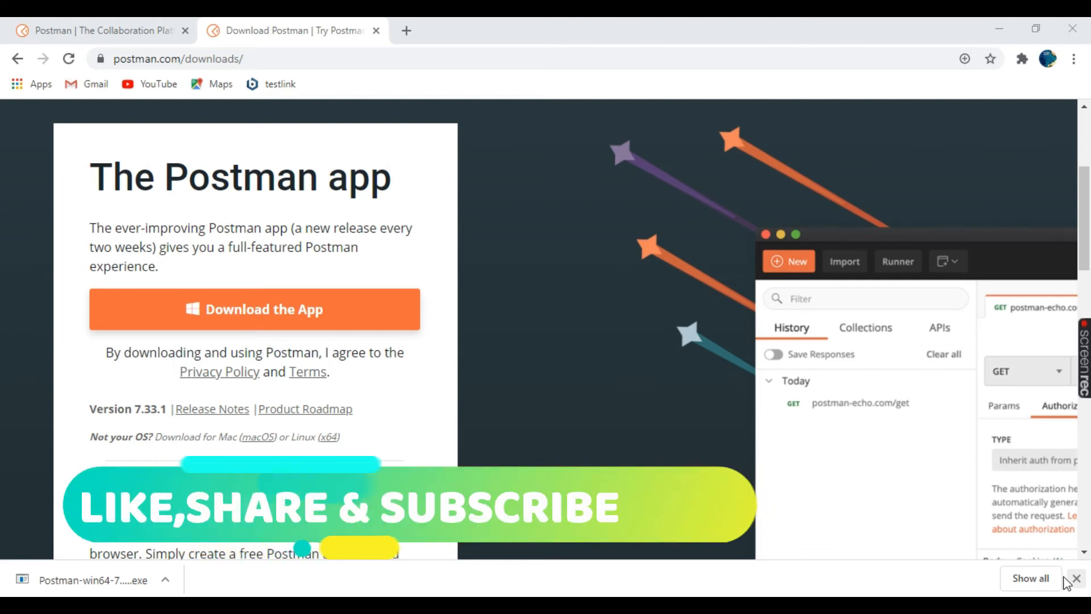
Step: Run the downloaded Postman-win64 .exe so the Postman app launches into its workspace
left_click(91, 580)
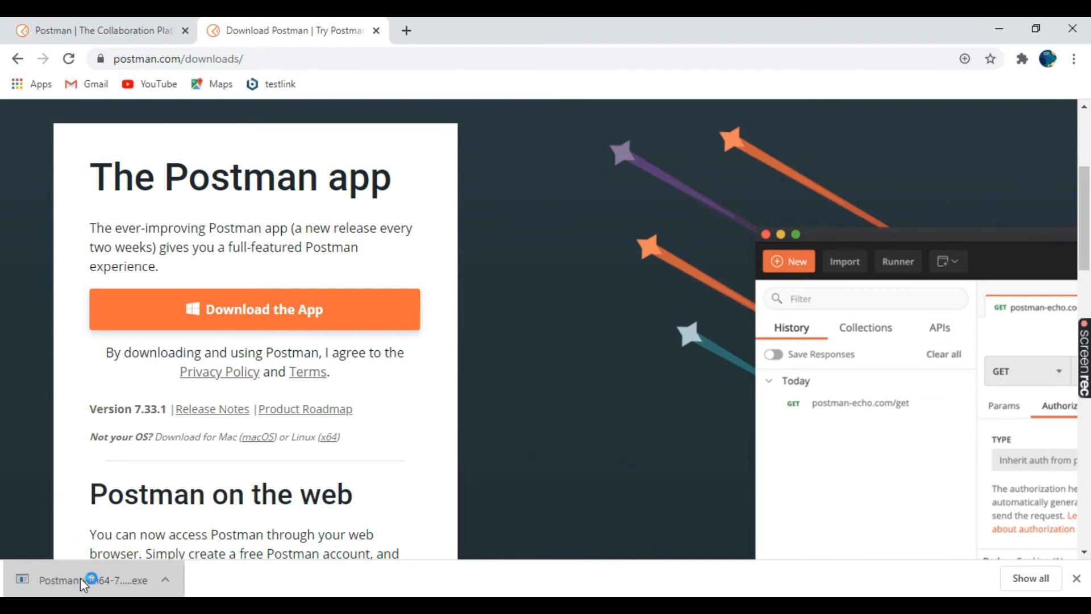
scroll("down", 3)
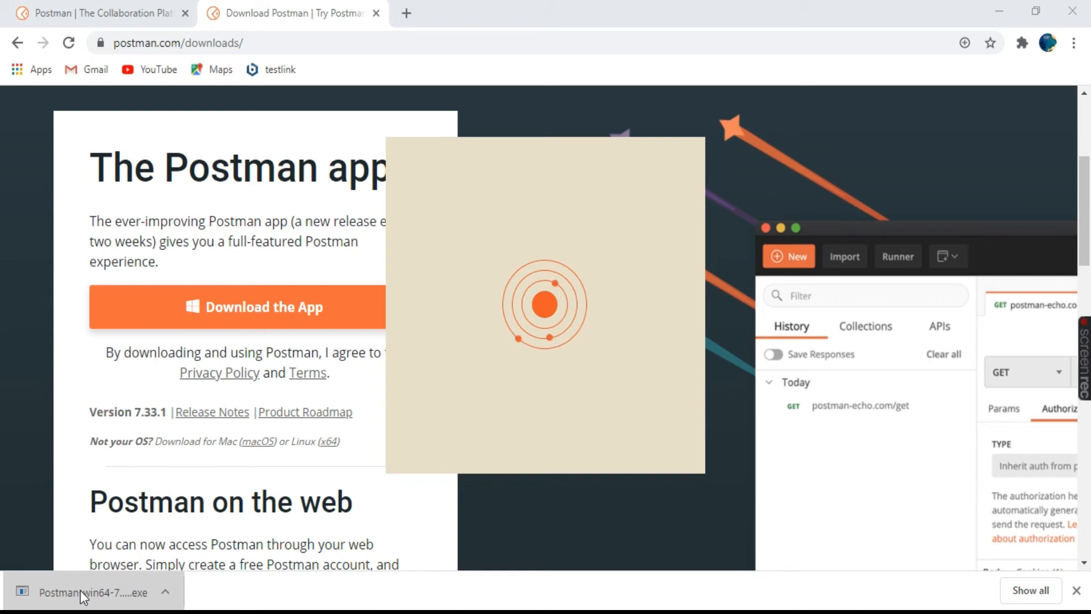
left_click(92, 592)
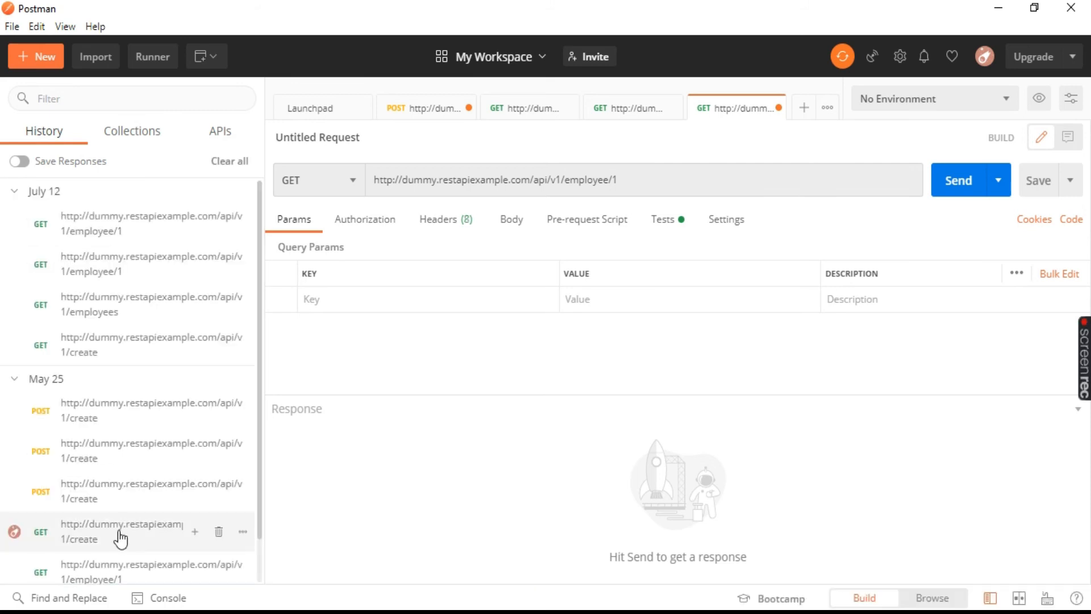
Step: Collapse the July 12 and May 25 groups in the History sidebar
left_click(13, 191)
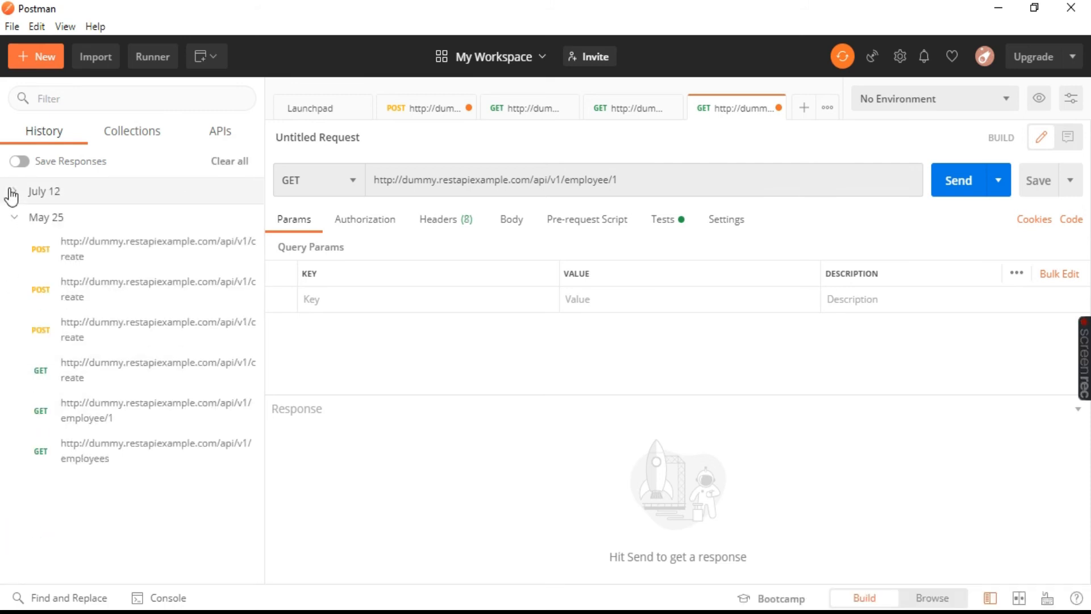
left_click(11, 193)
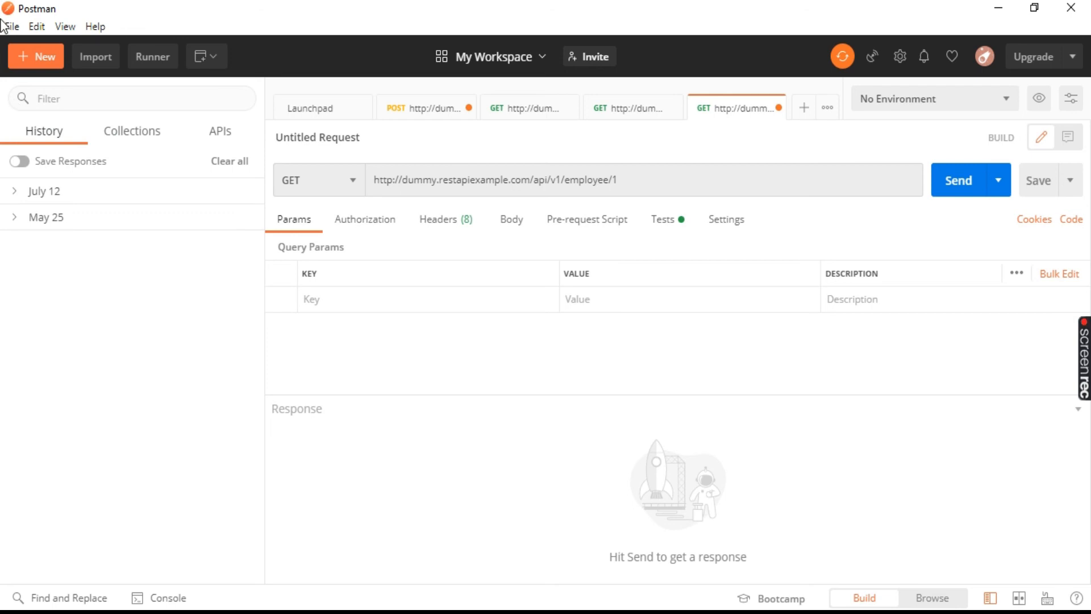
mouse_move(287, 89)
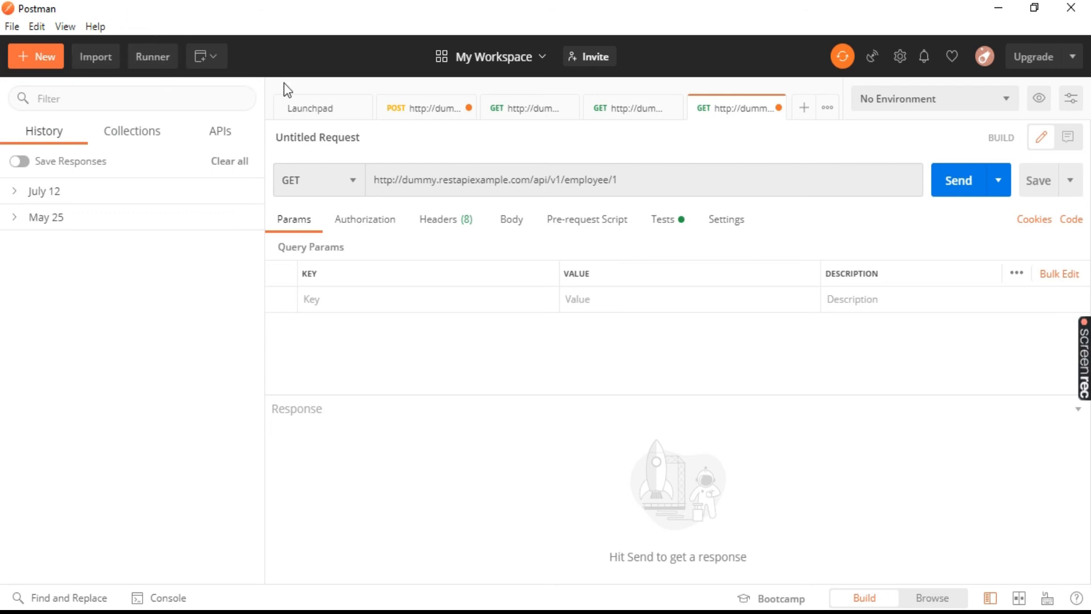
mouse_move(169, 342)
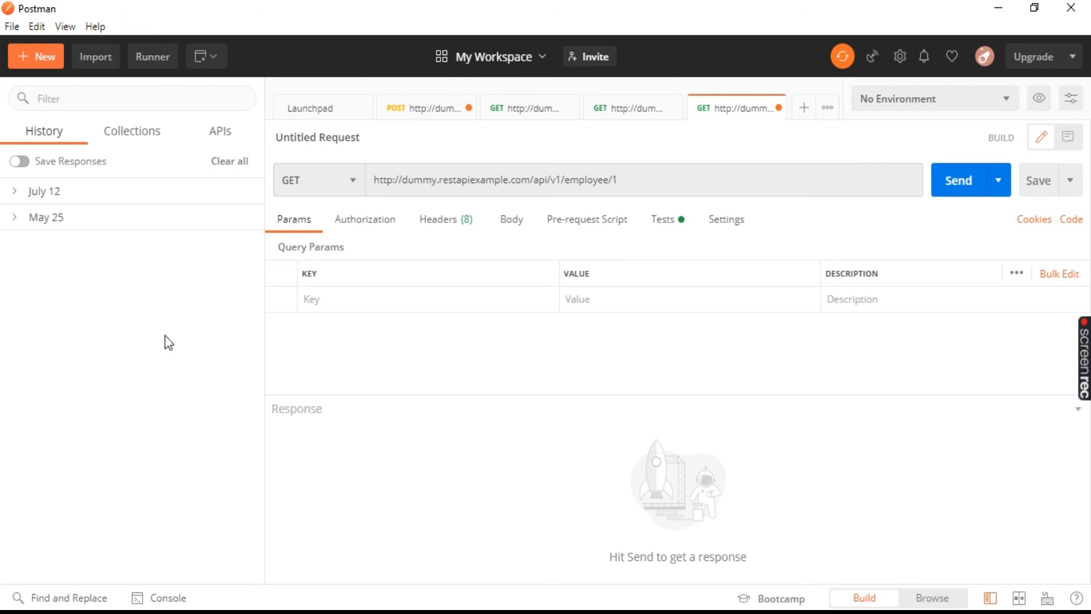